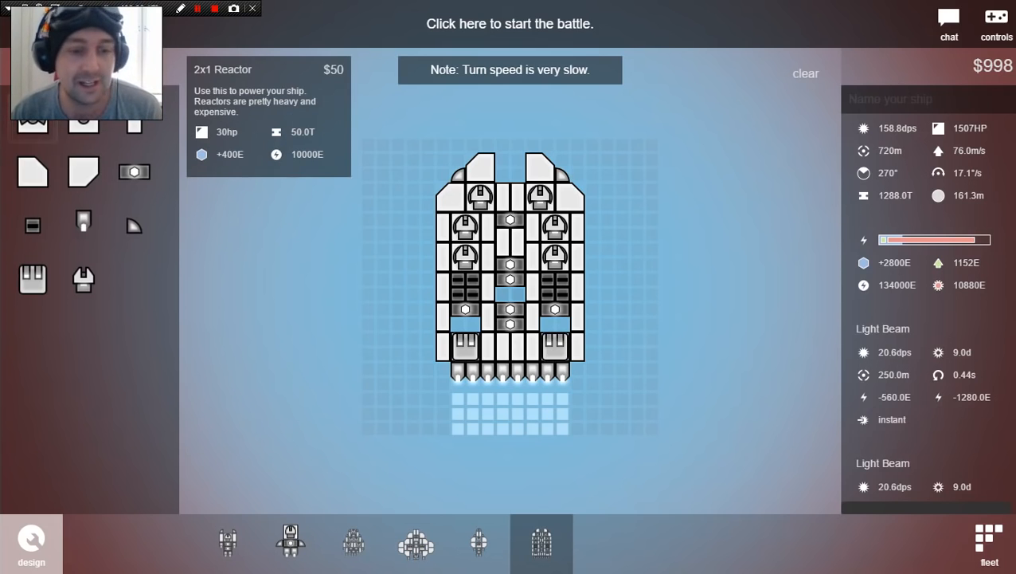
Step: Start the battle and deploy ships from the fleet bar to defeat BatteryRam
{"action": "left_click", "coordinate": [510, 23]}
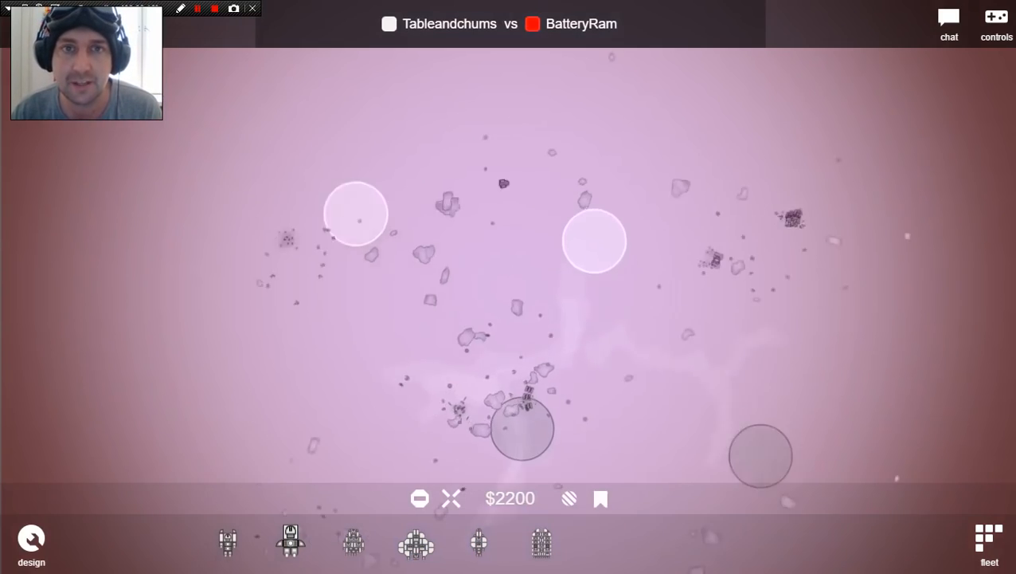
{"action": "left_click", "coordinate": [541, 542]}
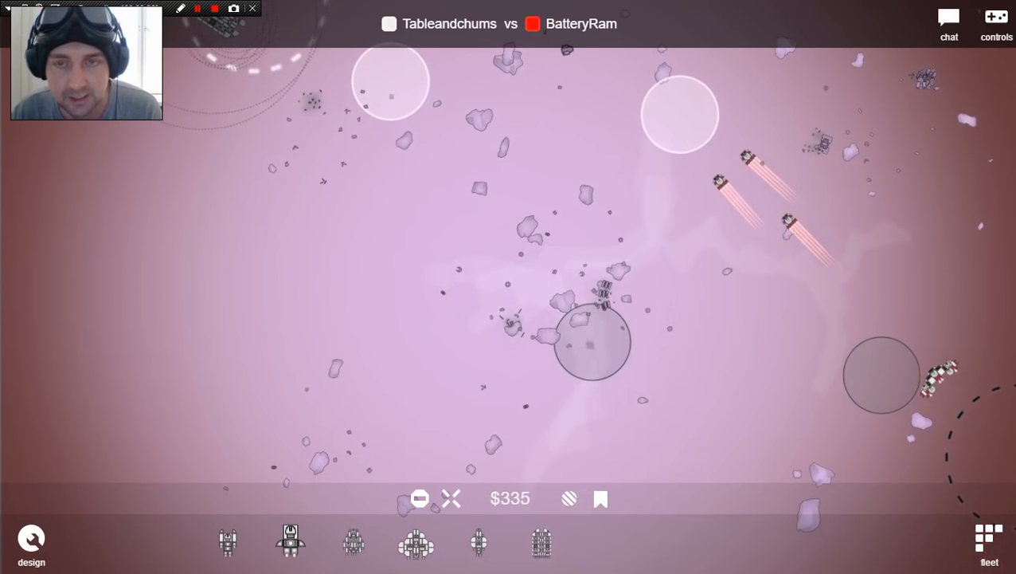
{"action": "left_click", "coordinate": [290, 542]}
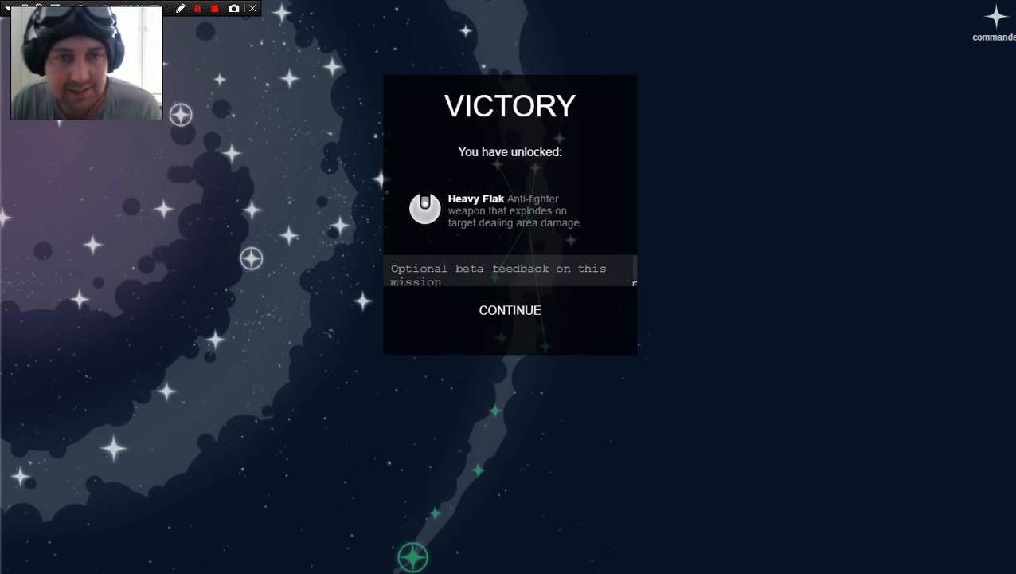
{"action": "mouse_move", "coordinate": [510, 309]}
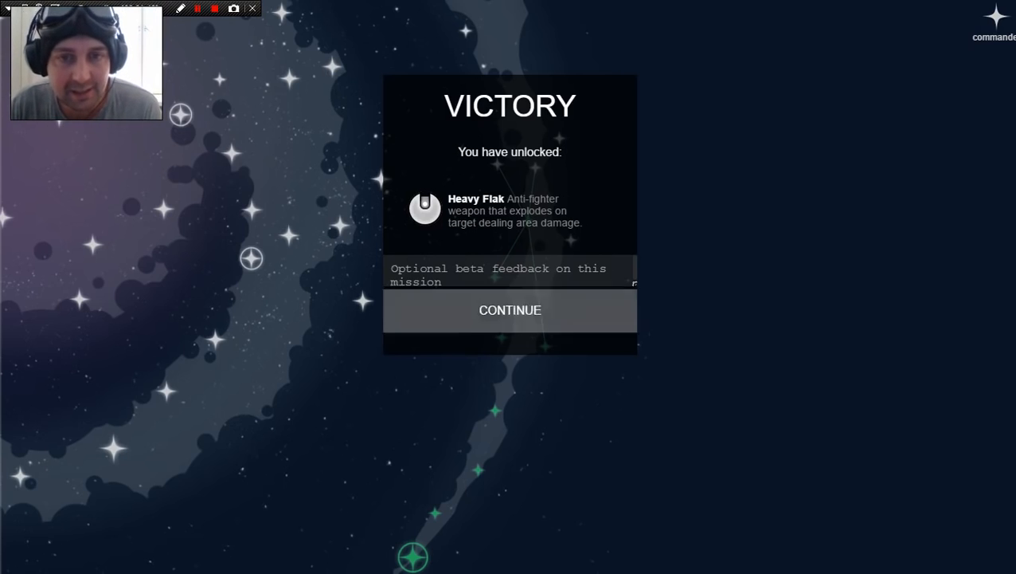
Step: Continue past victory, add the Heavy Flak to the ship and start the Yarki battle
{"action": "left_click", "coordinate": [510, 309]}
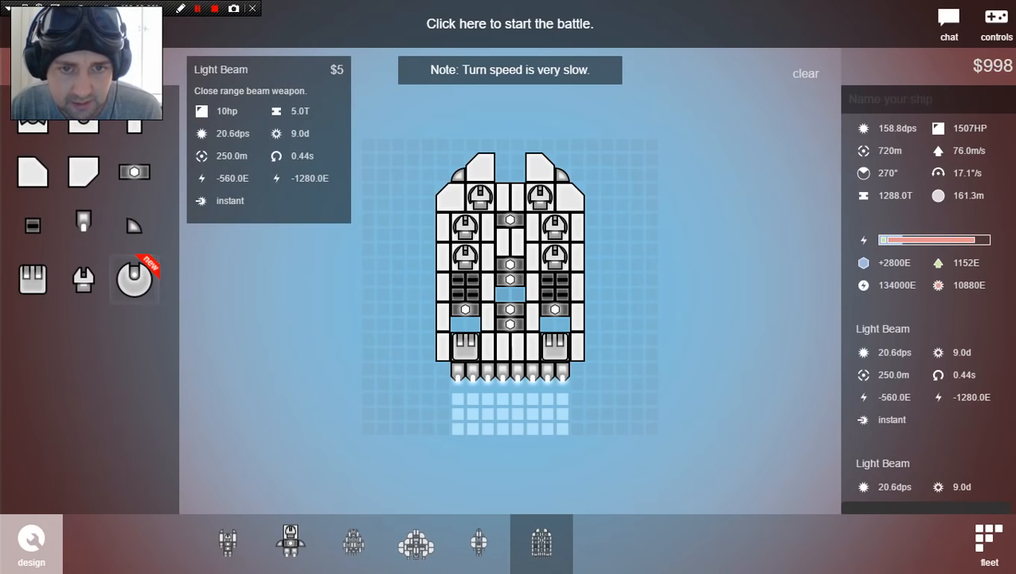
{"action": "left_click", "coordinate": [465, 258]}
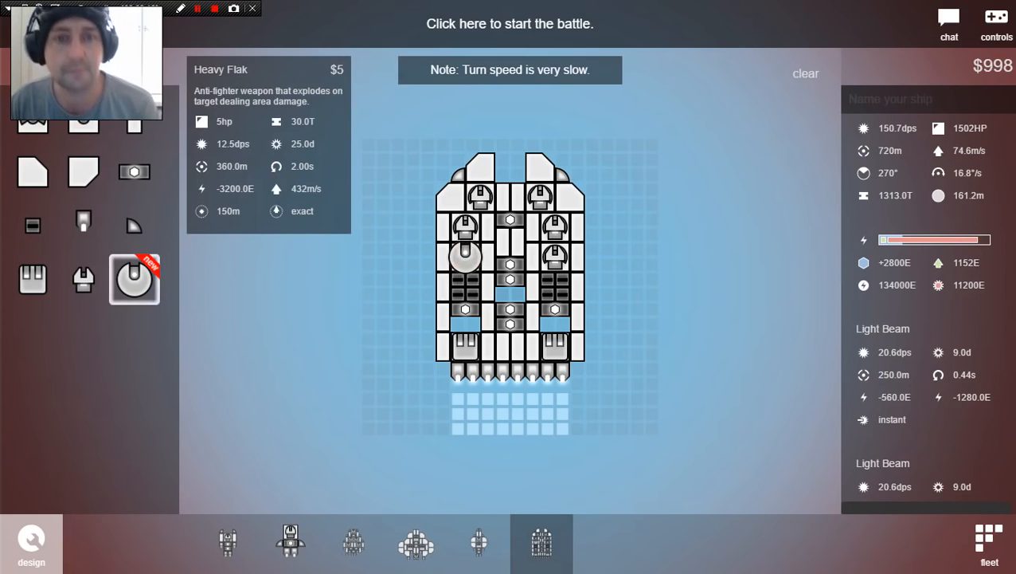
{"action": "left_click", "coordinate": [510, 24]}
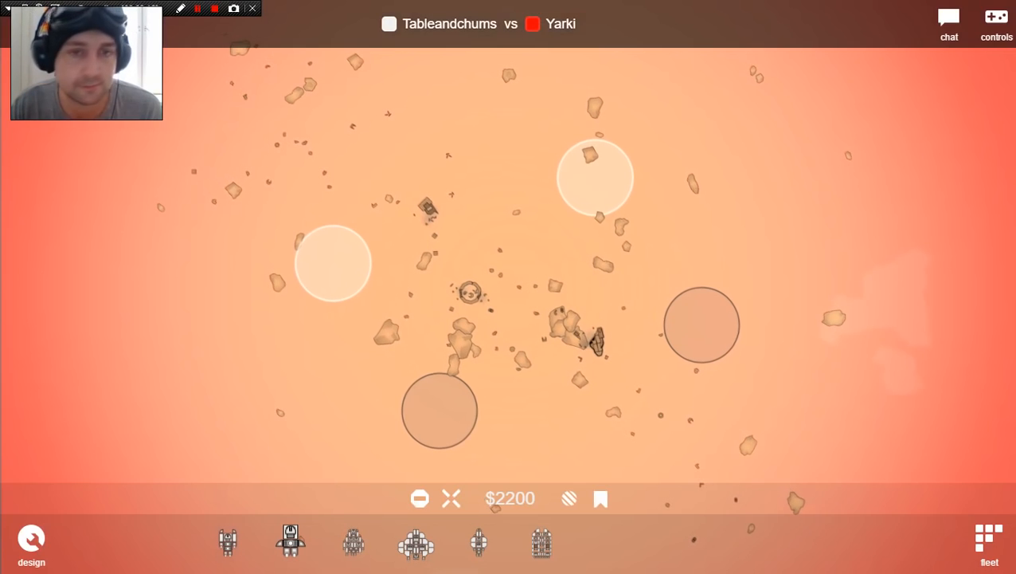
Step: Deploy ships from the fleet bar to destroy Yarki's fleet
{"action": "left_click", "coordinate": [542, 542]}
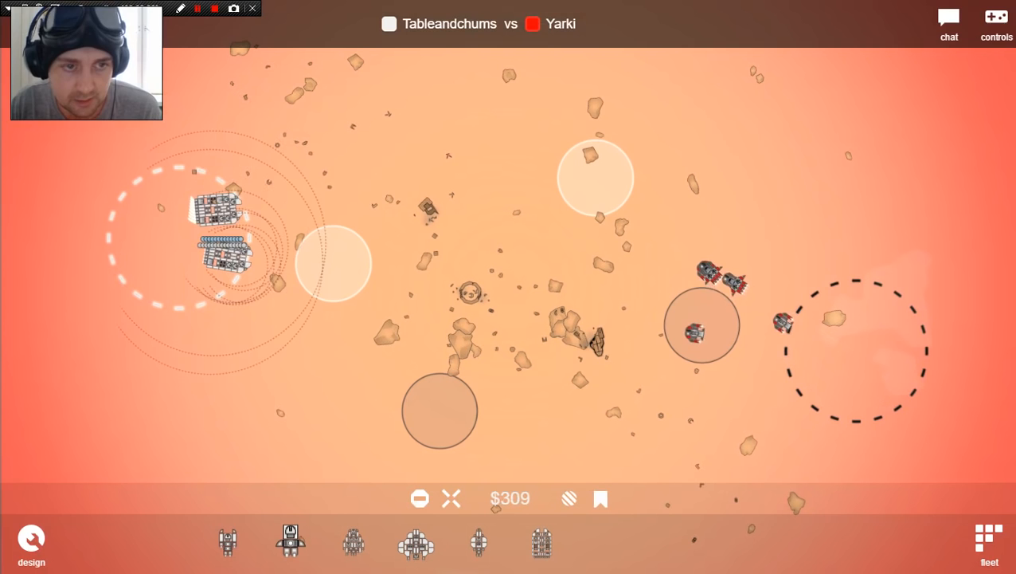
{"action": "left_click", "coordinate": [290, 541]}
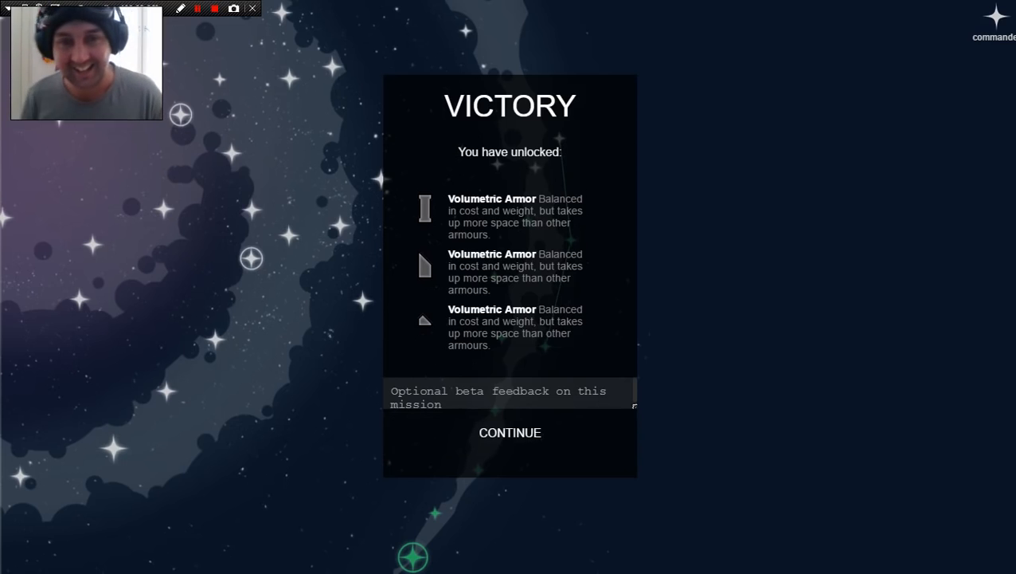
{"action": "mouse_move", "coordinate": [510, 433]}
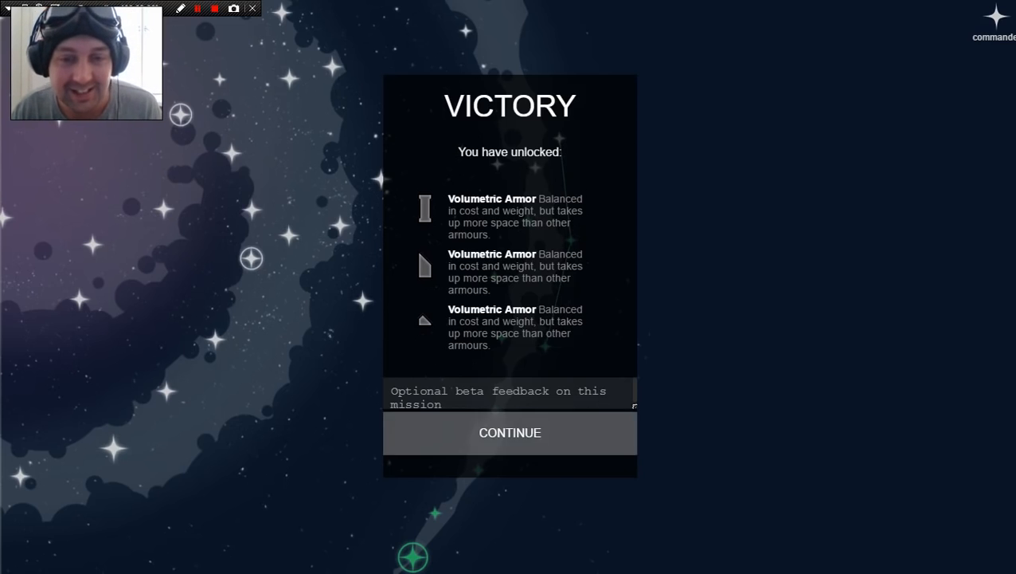
Step: Continue past the victory summary back to the ship designer
{"action": "left_click", "coordinate": [509, 433]}
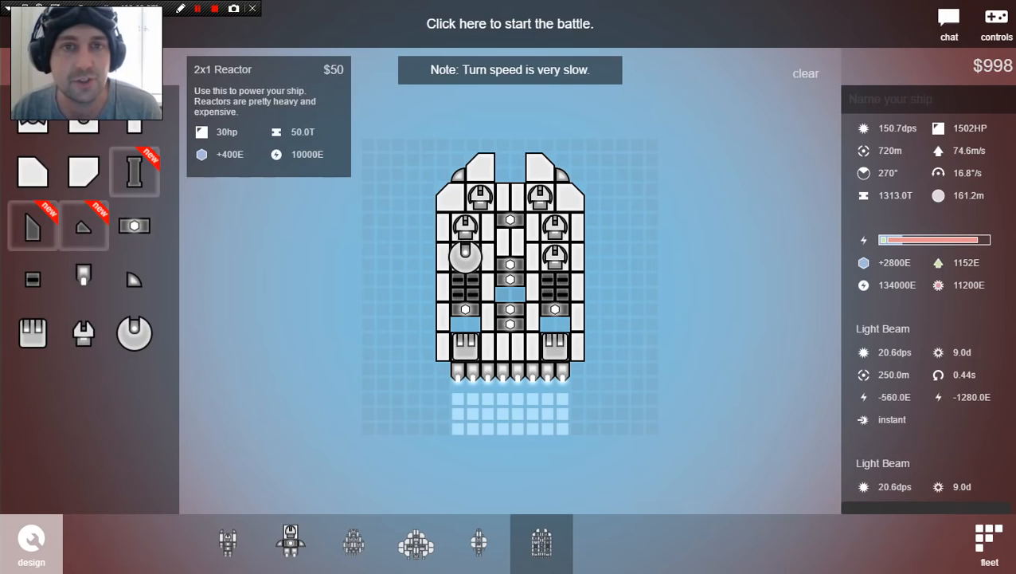
Step: Start the AlphaSwarm battle and spawn several light units to win it
{"action": "left_click", "coordinate": [509, 24]}
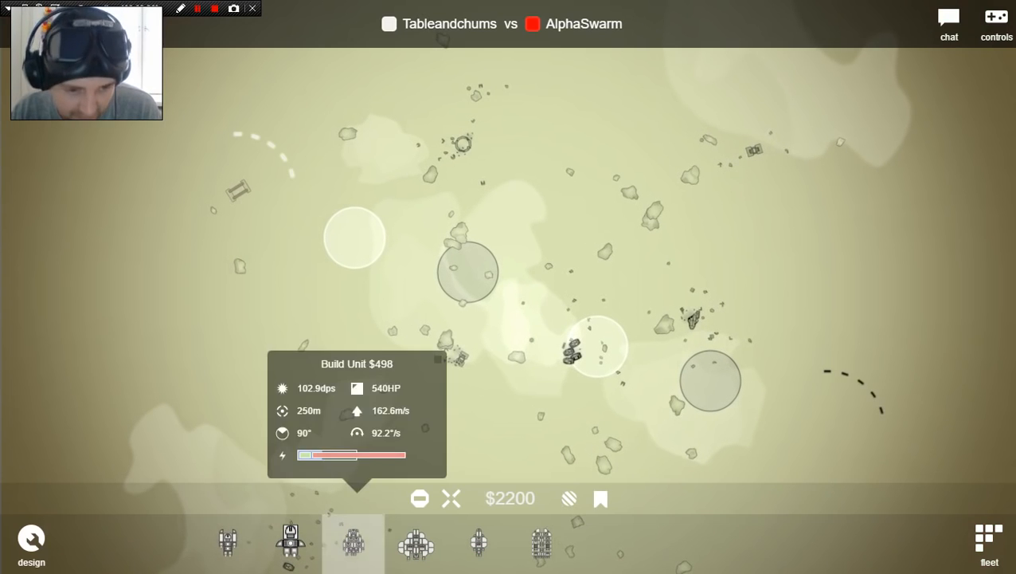
{"action": "left_click", "coordinate": [290, 542]}
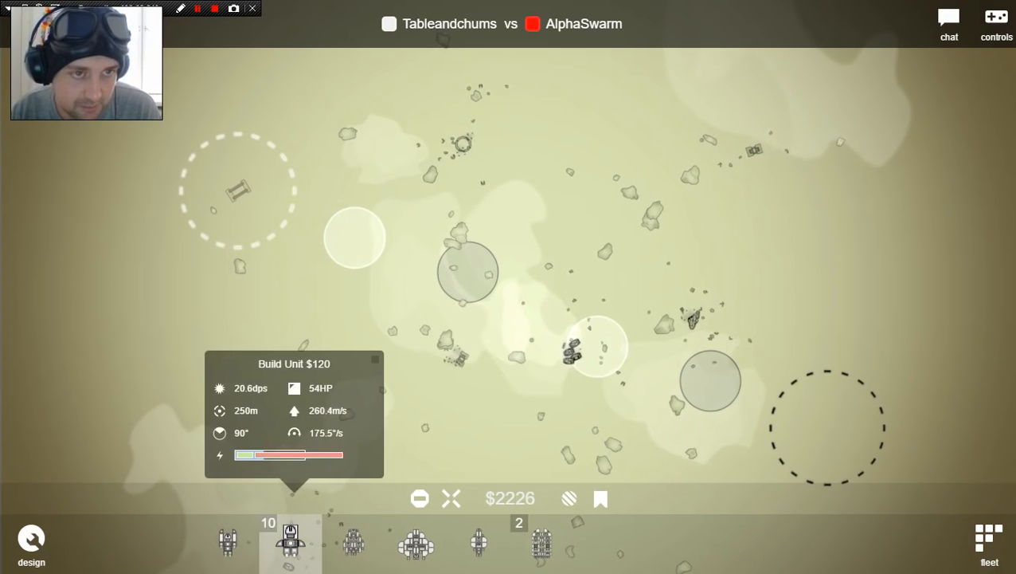
{"action": "left_click", "coordinate": [290, 542]}
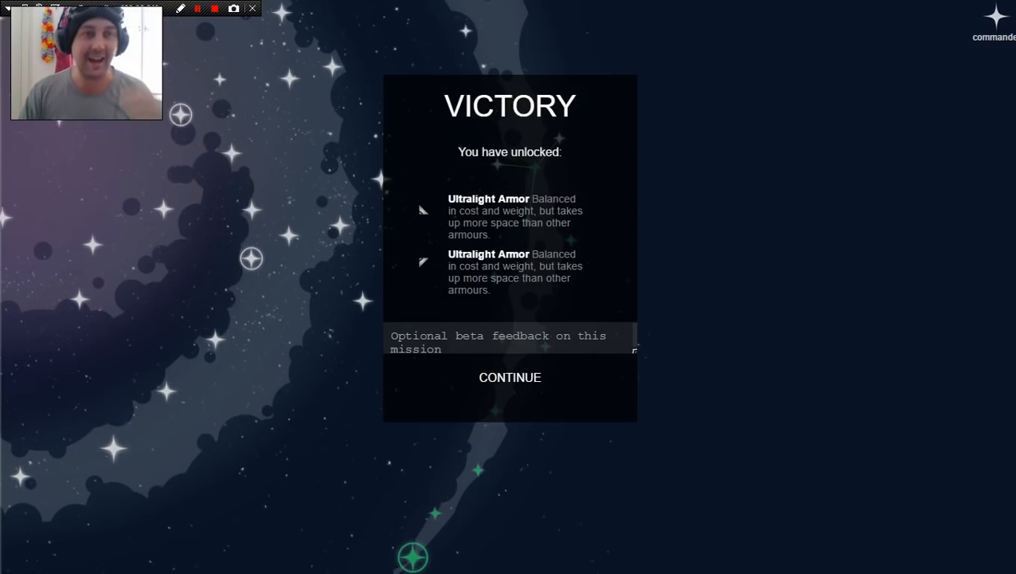
Step: Continue past the victory results to the ship designer
{"action": "left_click", "coordinate": [510, 376]}
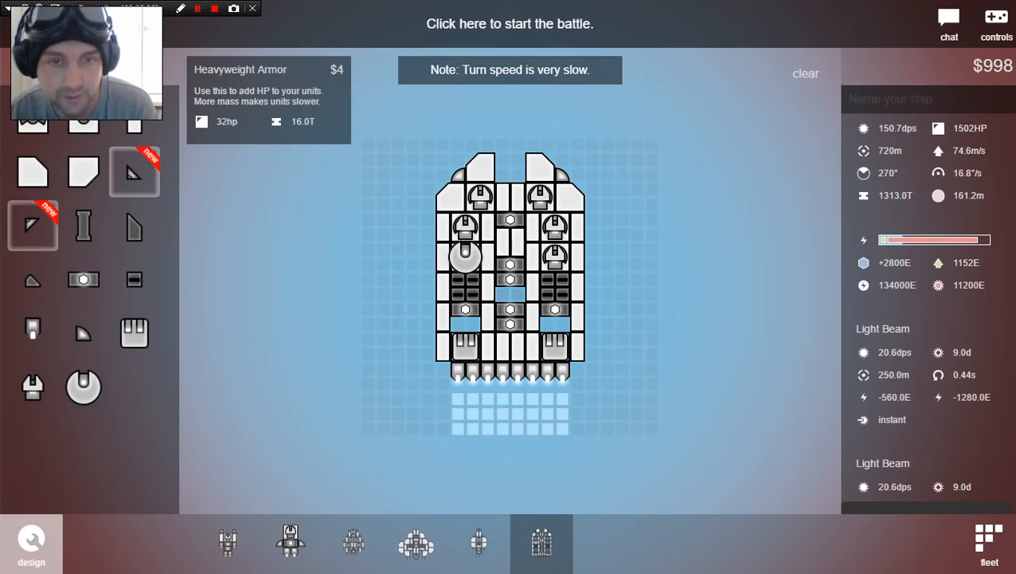
Step: Start the BetaSwarm battle and order a light unit for the fleet
{"action": "left_click", "coordinate": [510, 24]}
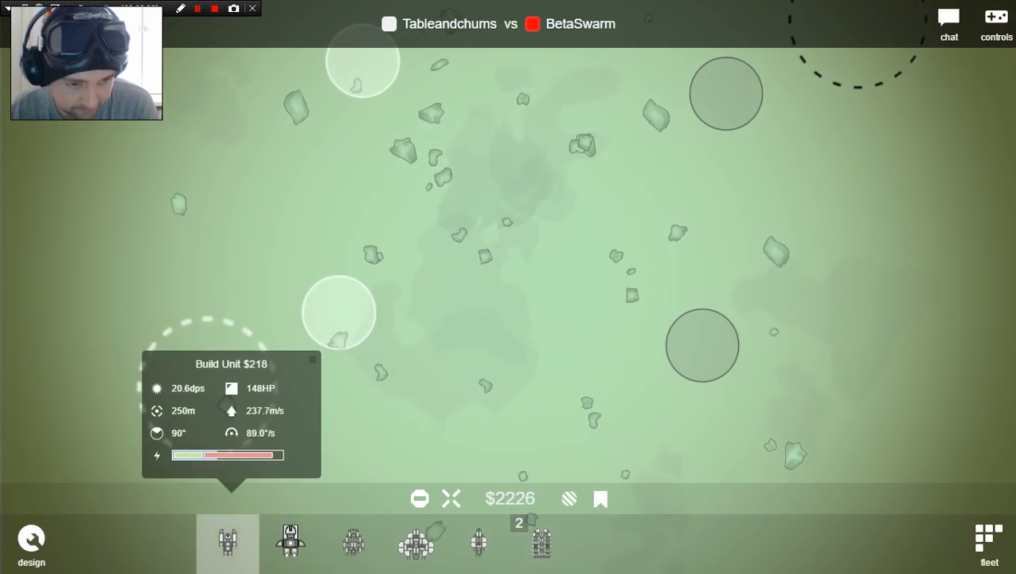
{"action": "left_click", "coordinate": [227, 542]}
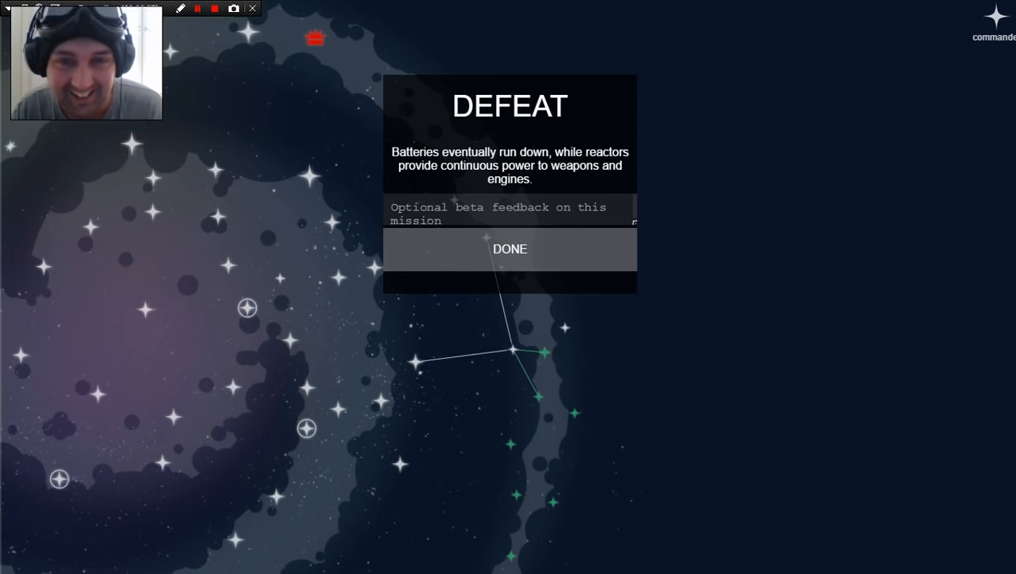
Step: Dismiss the defeat summary and restart the battle against BetaSwarm
{"action": "left_click", "coordinate": [510, 248]}
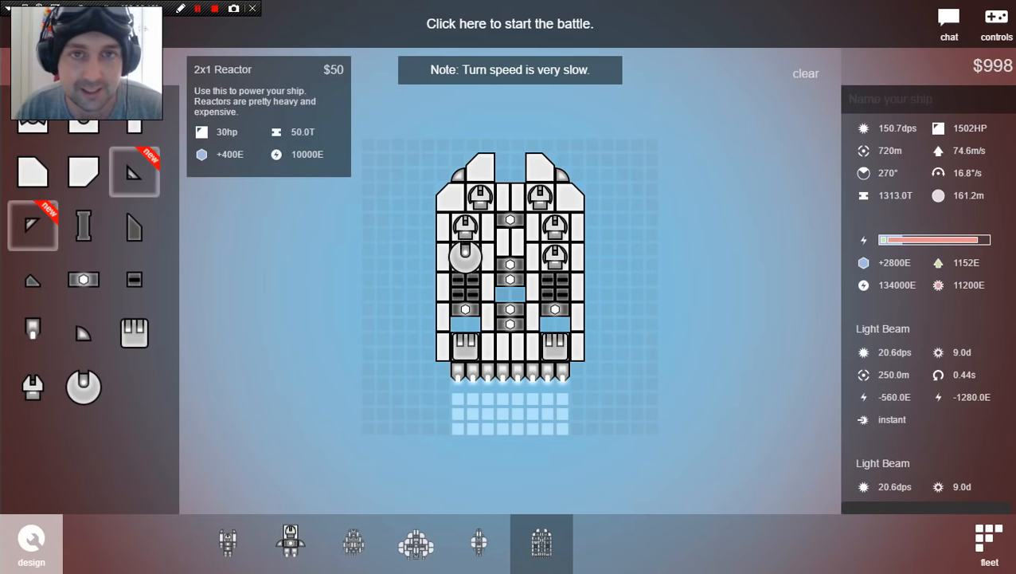
{"action": "left_click", "coordinate": [510, 24]}
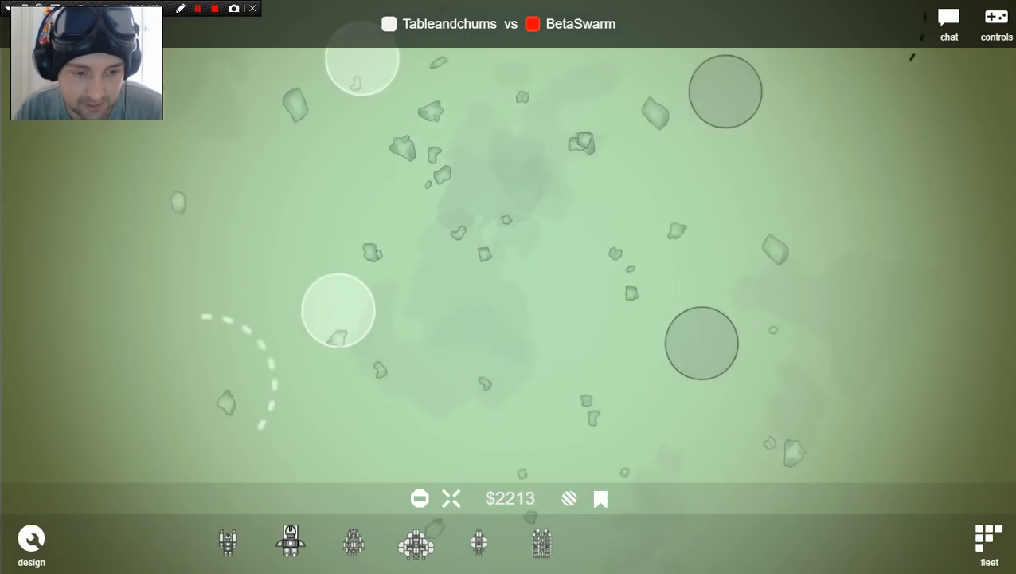
Step: Spawn heavy and light units at the home point in the BetaSwarm rematch
{"action": "left_click", "coordinate": [353, 542]}
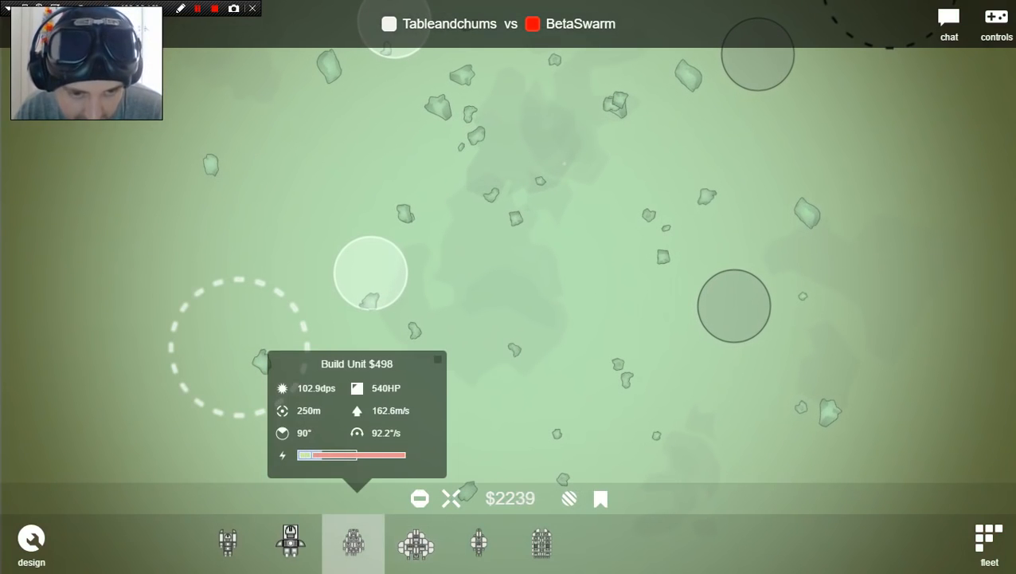
{"action": "left_click", "coordinate": [478, 542]}
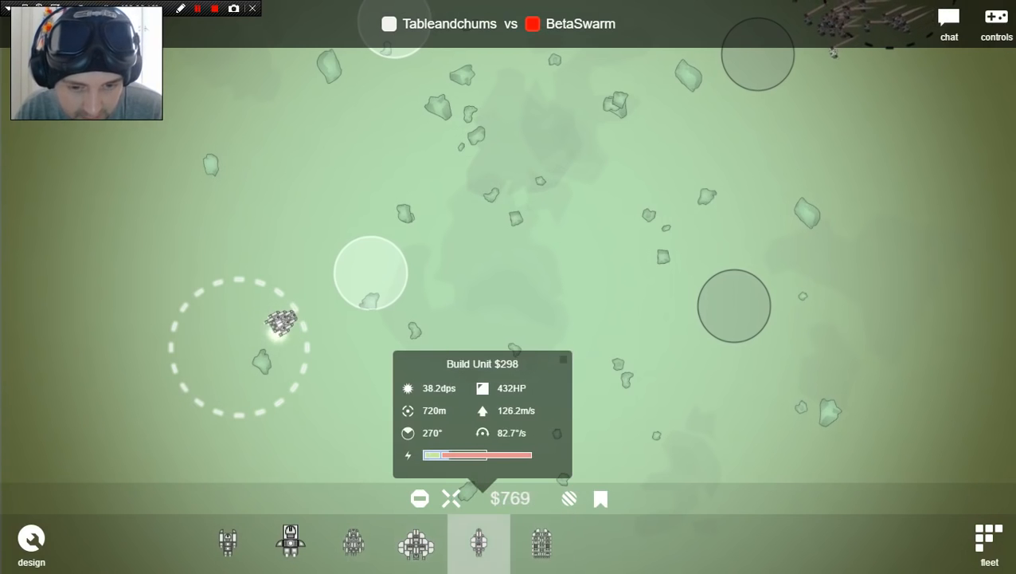
{"action": "left_click", "coordinate": [290, 541]}
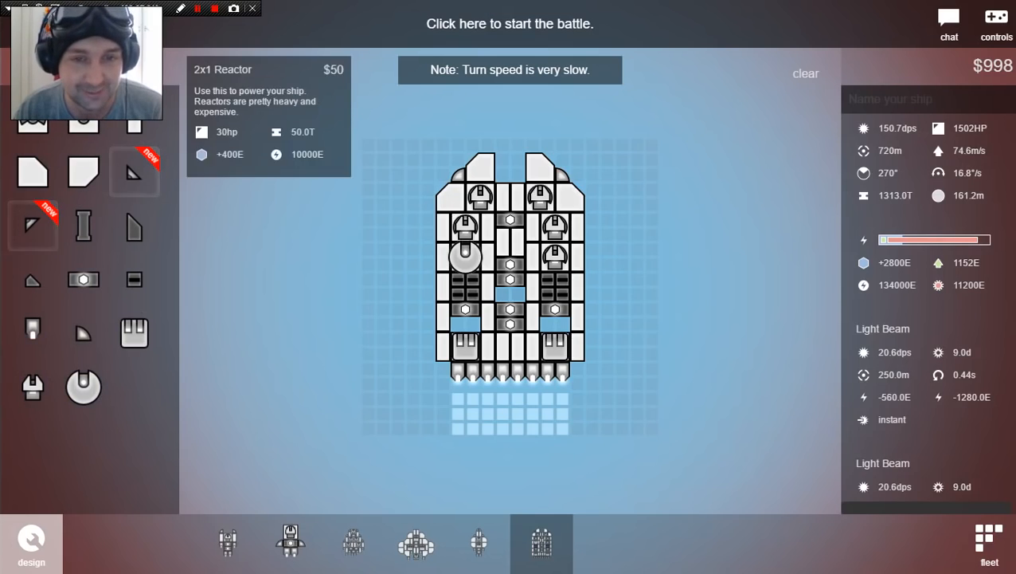
Step: Restart the BetaSwarm battle and buy $120 units to reinforce the fleet
{"action": "left_click", "coordinate": [510, 24]}
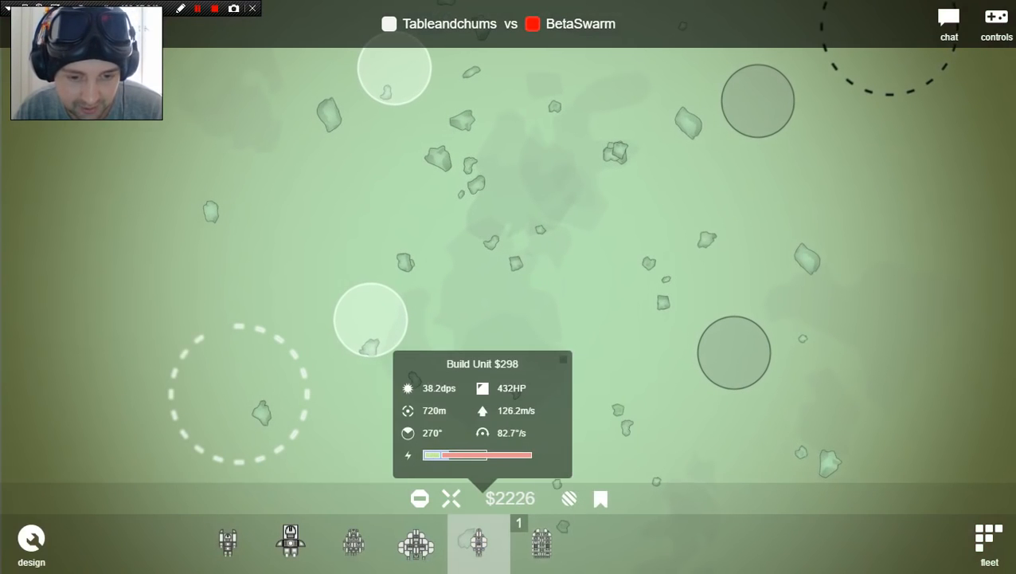
{"action": "left_click", "coordinate": [289, 542]}
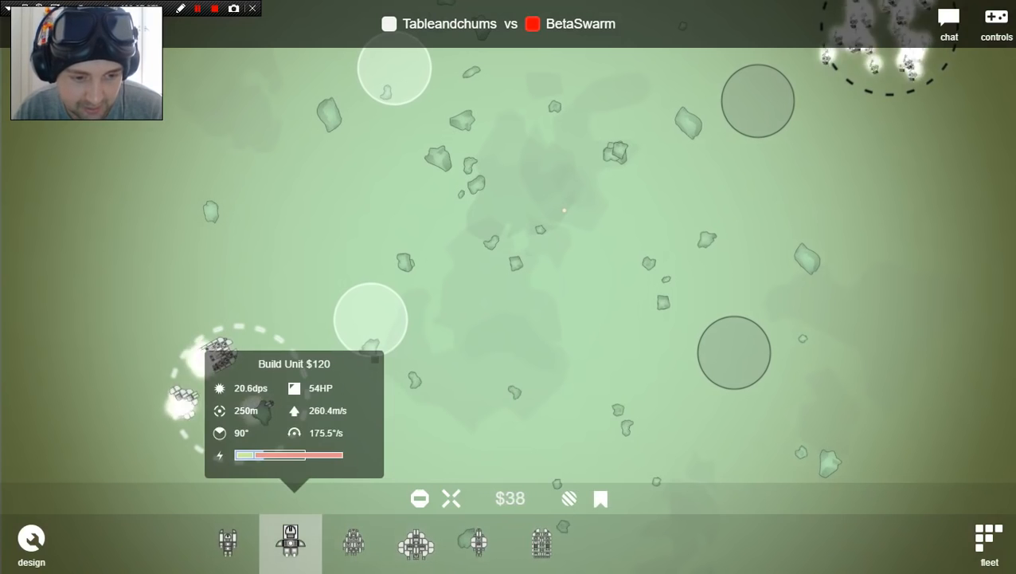
{"action": "left_click", "coordinate": [226, 542]}
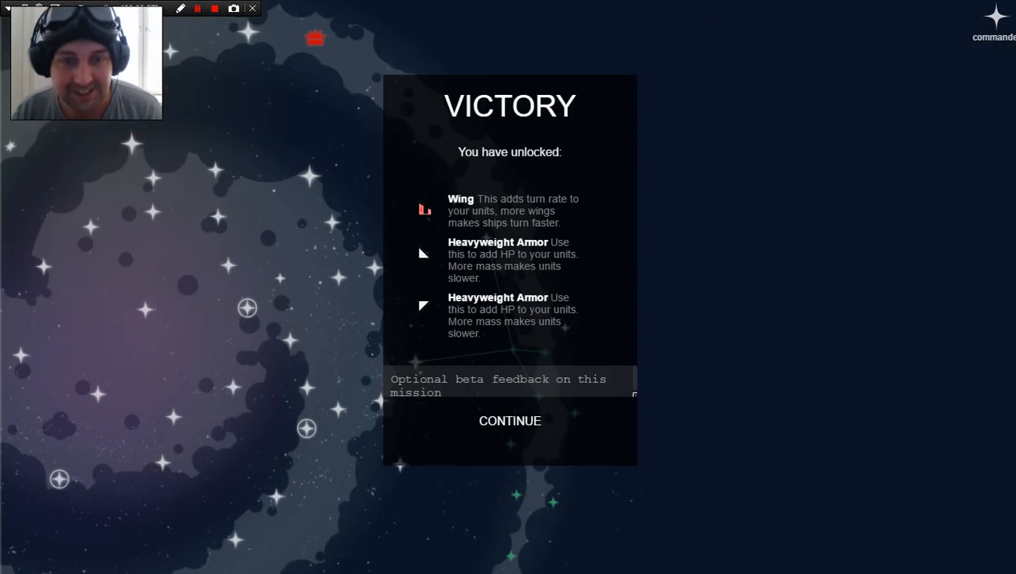
Step: Continue past the BetaSwarm victory summary into the BladeRanger battle
{"action": "left_click", "coordinate": [510, 421]}
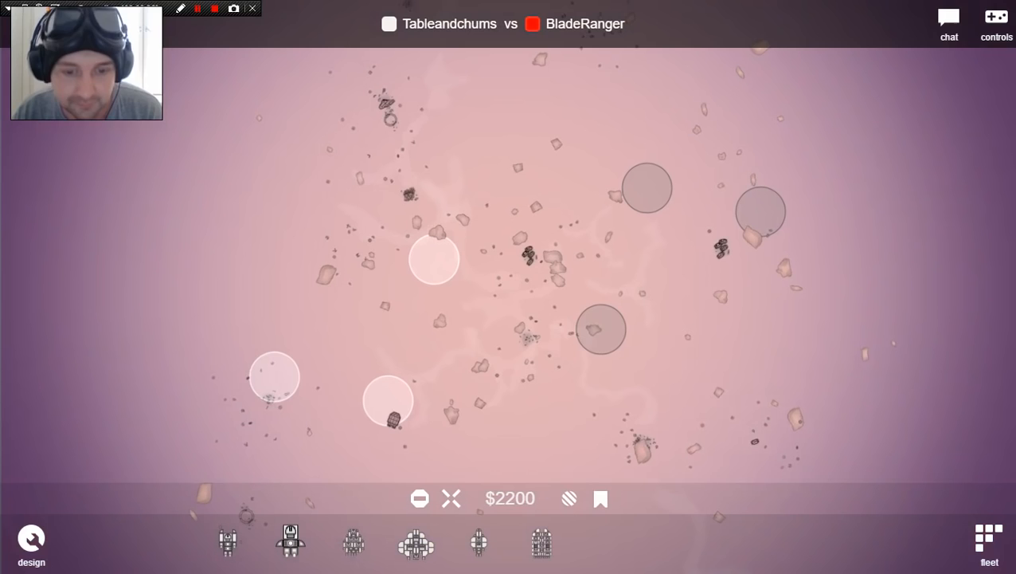
Step: Build the opening fleet from the $2200 starting funds via the bottom build bar
{"action": "left_click", "coordinate": [353, 542]}
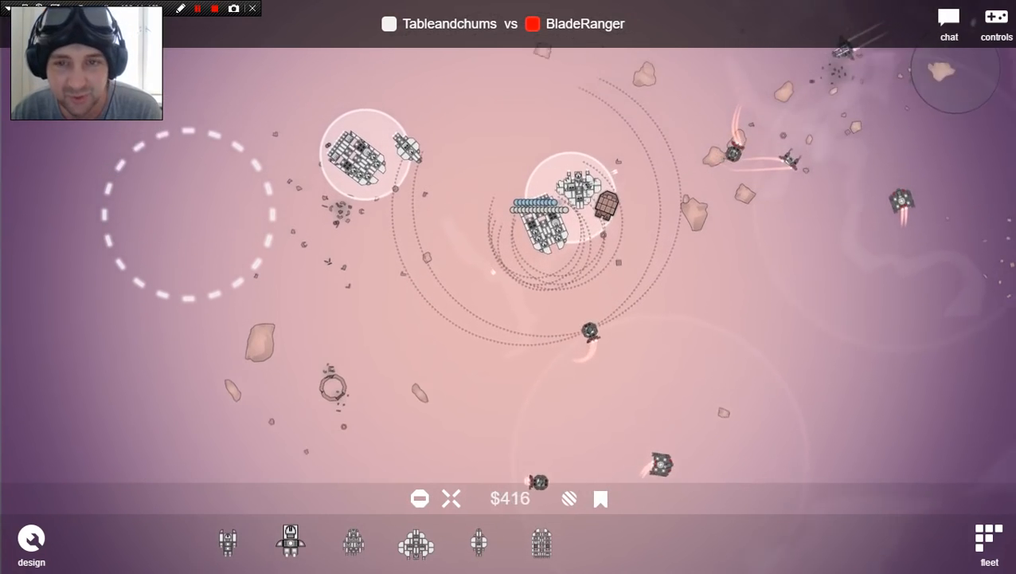
Step: Deploy four more warships from the build bar until BladeRanger falls and Auto Cannon unlocks
{"action": "left_click", "coordinate": [354, 541]}
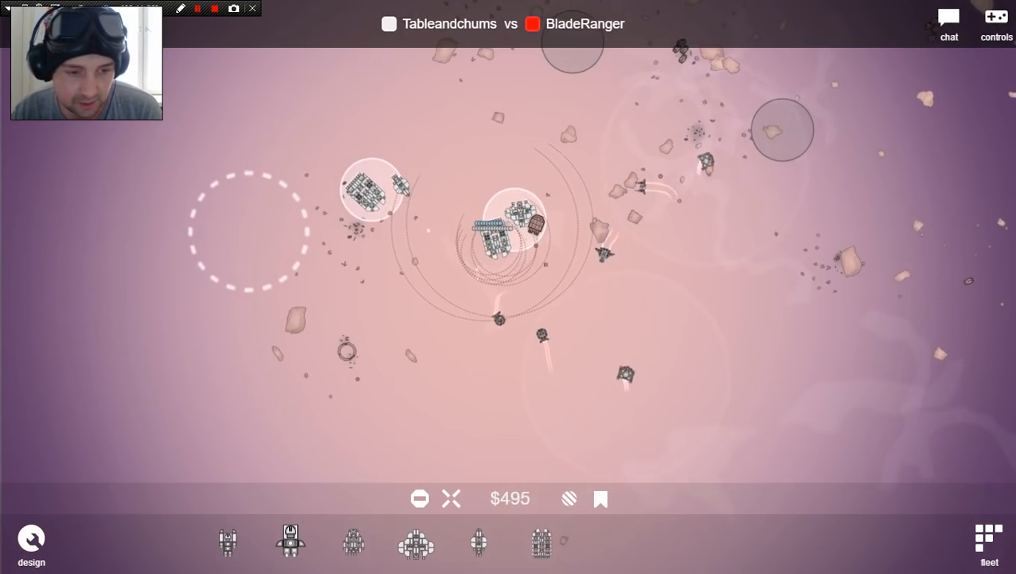
{"action": "left_click", "coordinate": [290, 542]}
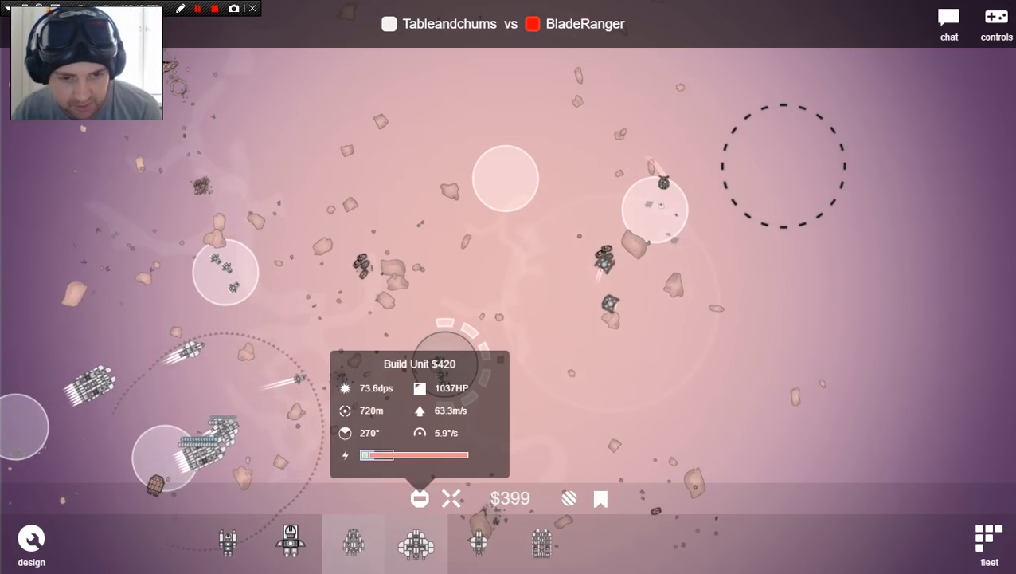
{"action": "left_click", "coordinate": [478, 541]}
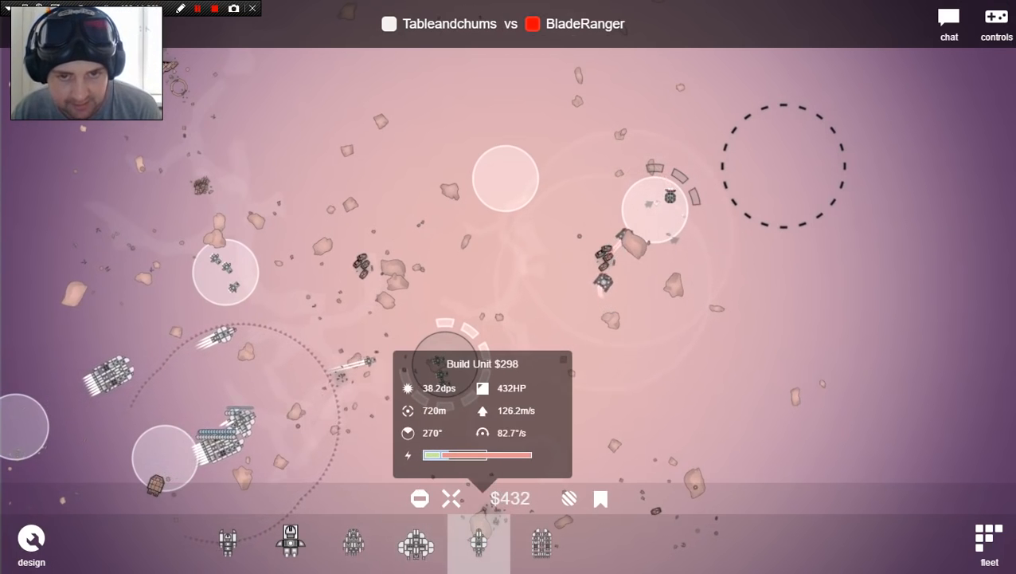
{"action": "left_click", "coordinate": [416, 542]}
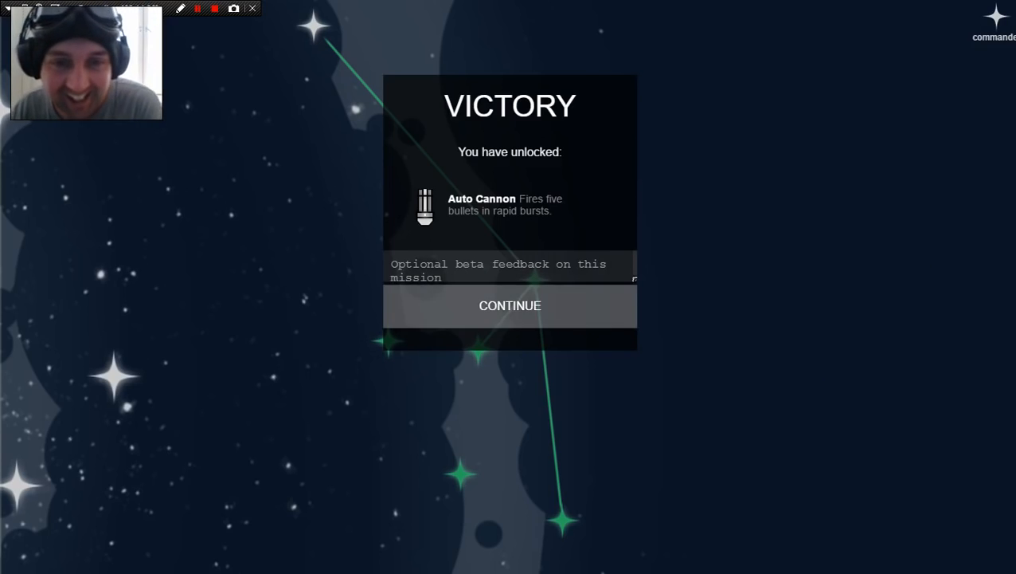
Step: Continue from the BladeRanger victory to the ship designer with Auto Cannon available
{"action": "left_click", "coordinate": [510, 306]}
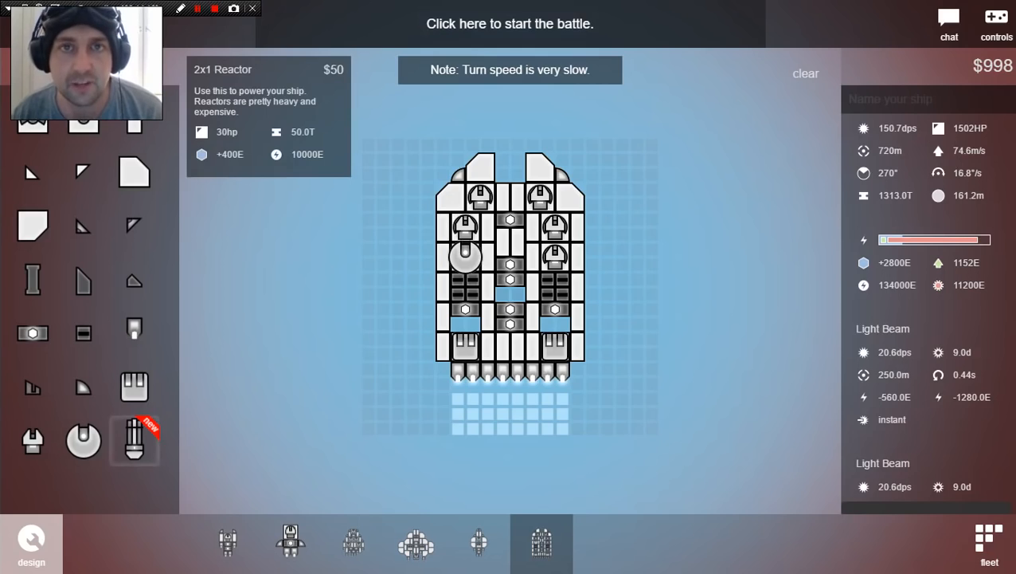
Step: Start the battle against Kornine and deploy a small fast fighter
{"action": "left_click", "coordinate": [510, 24]}
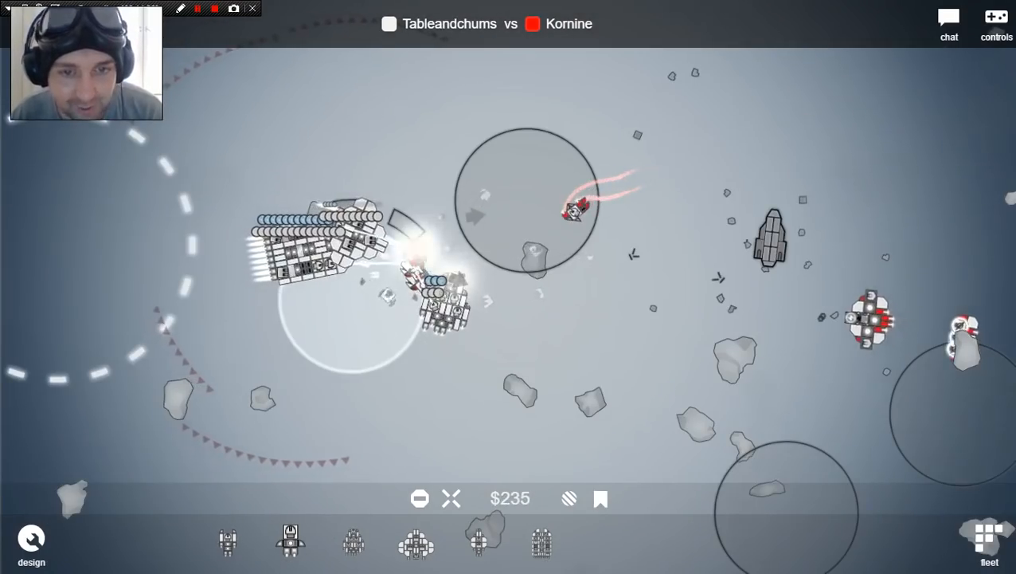
{"action": "left_click", "coordinate": [227, 541]}
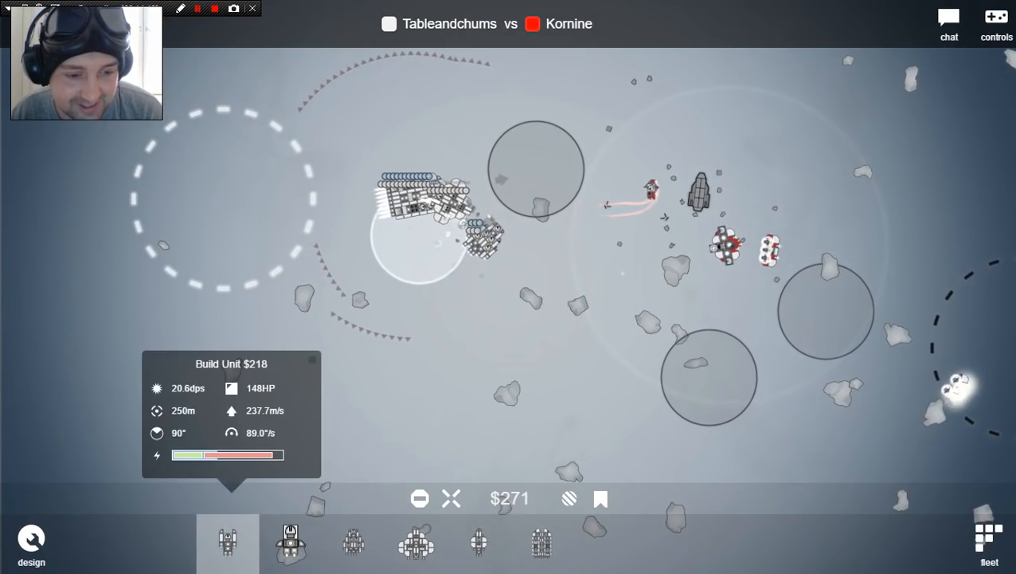